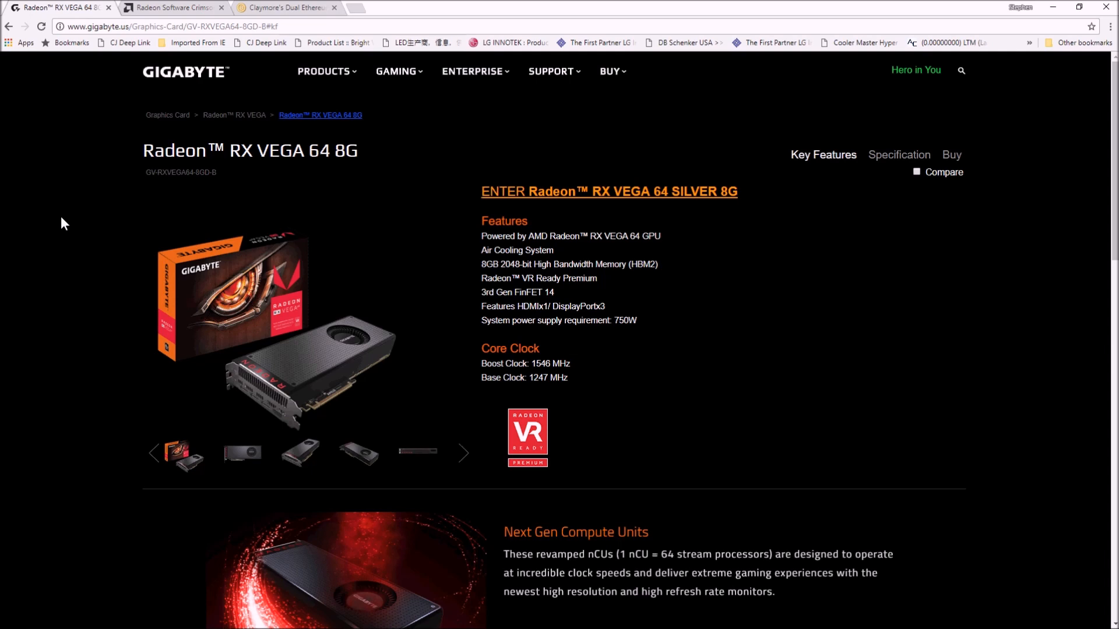
mouse_move(550, 377)
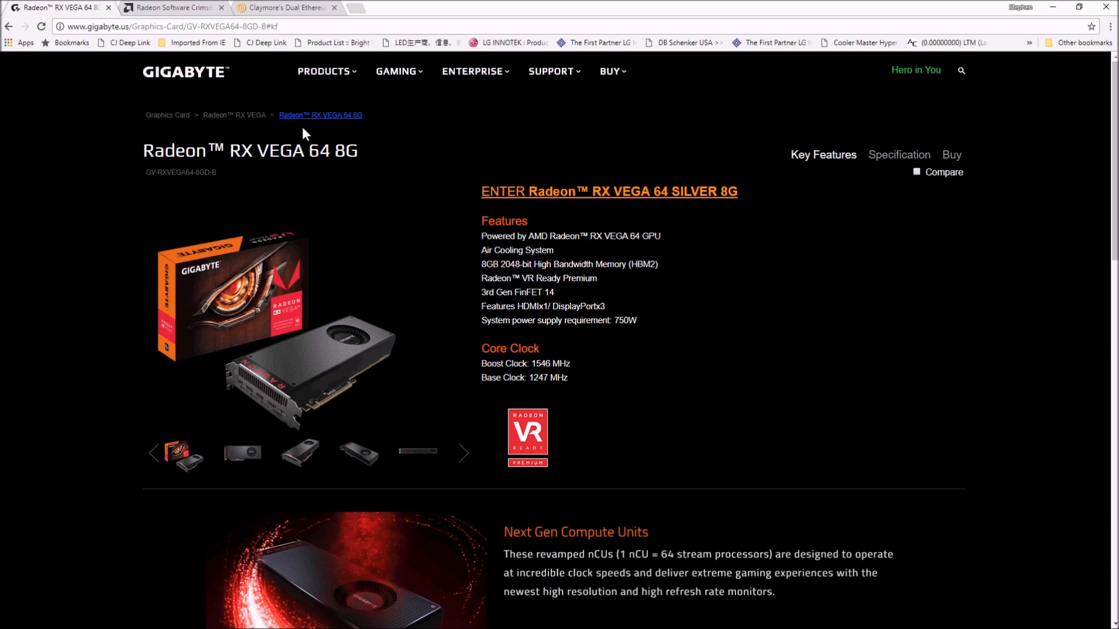
Switch to the AMD Radeon Software Crimson Vega driver release notes tab
click(171, 7)
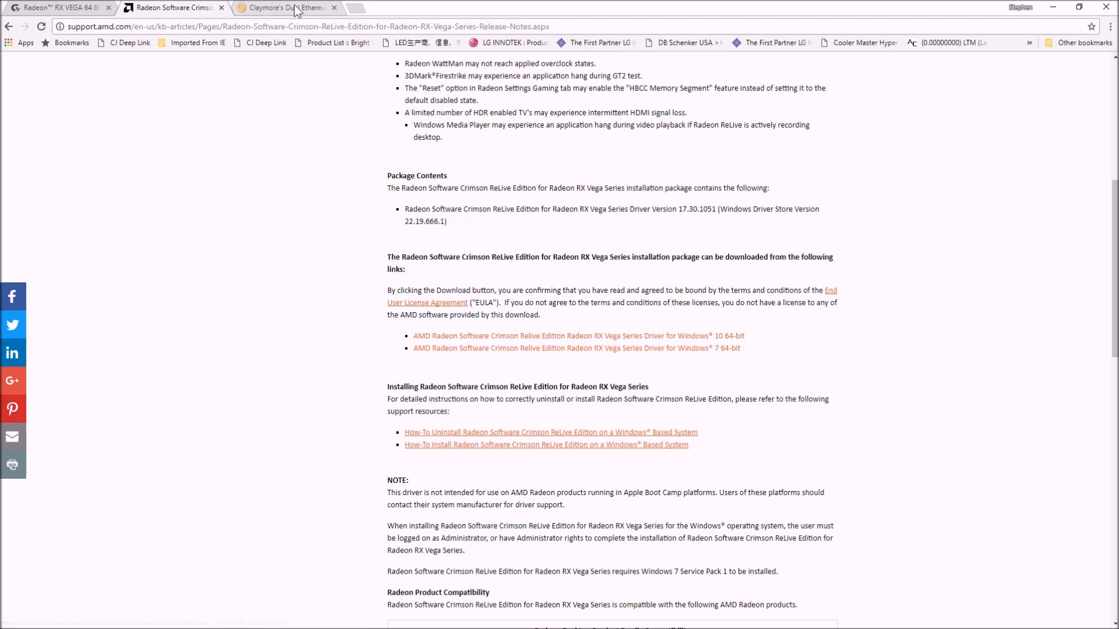
click(285, 7)
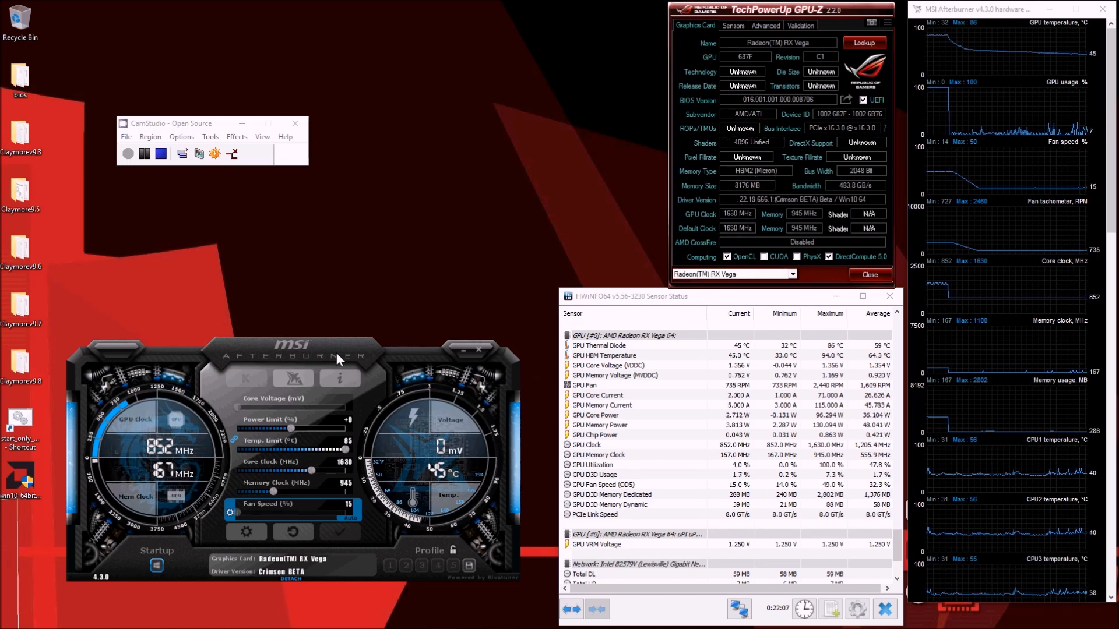
mouse_move(474, 491)
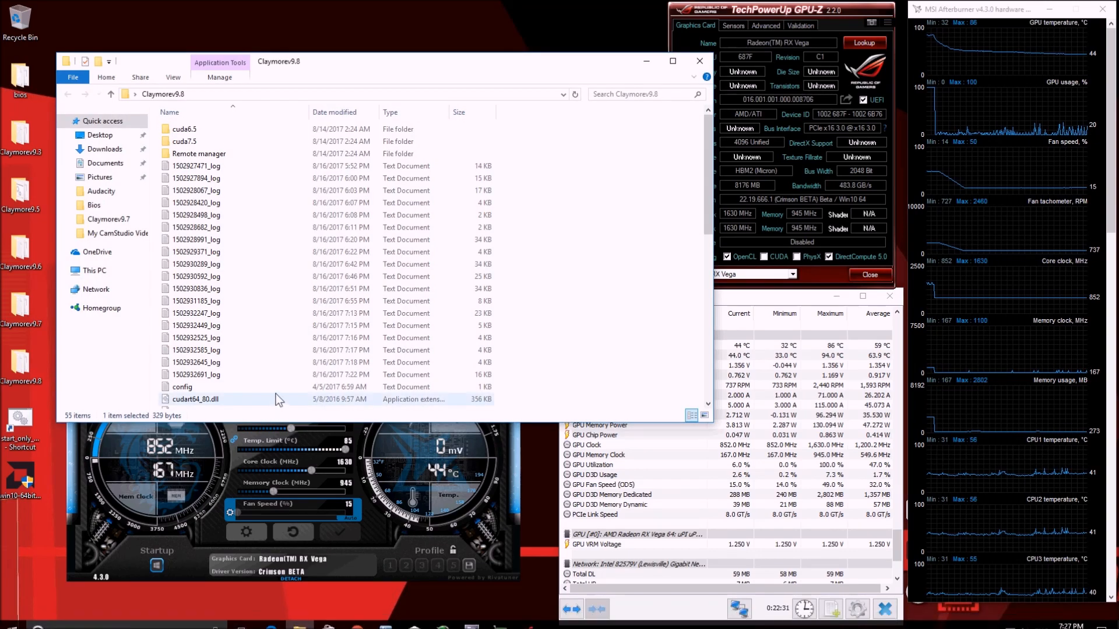
scroll(down, 3)
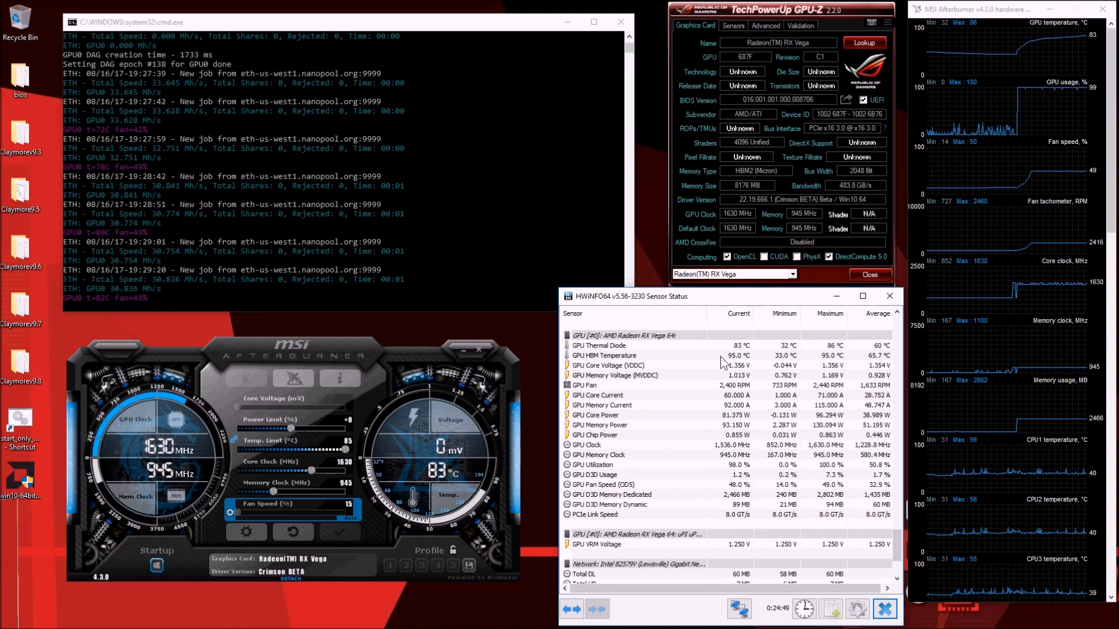
mouse_move(140, 216)
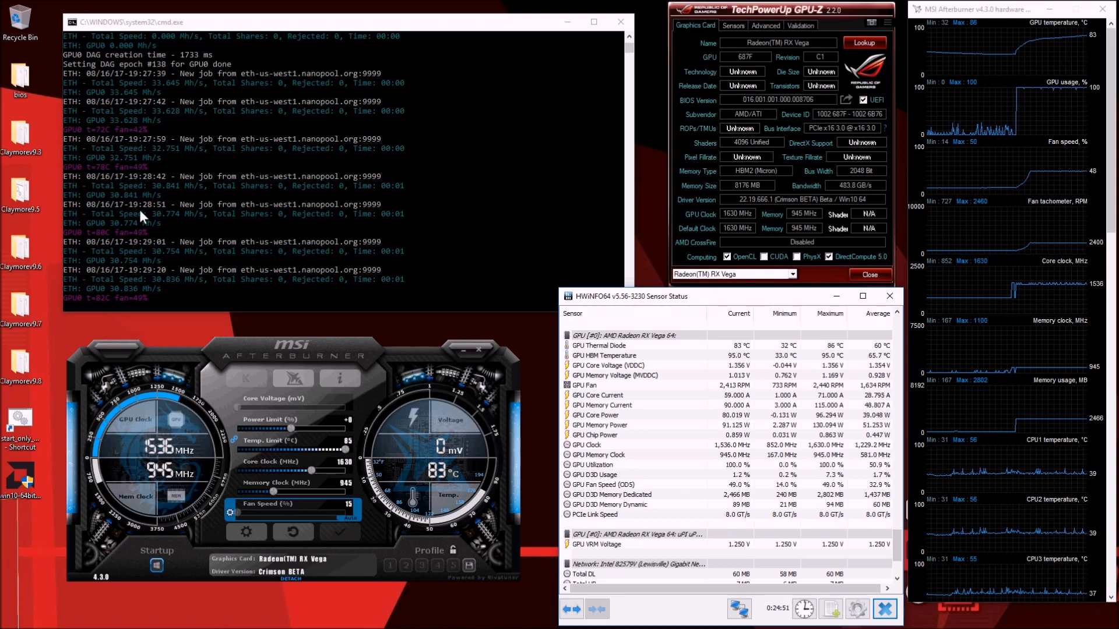
mouse_move(649, 377)
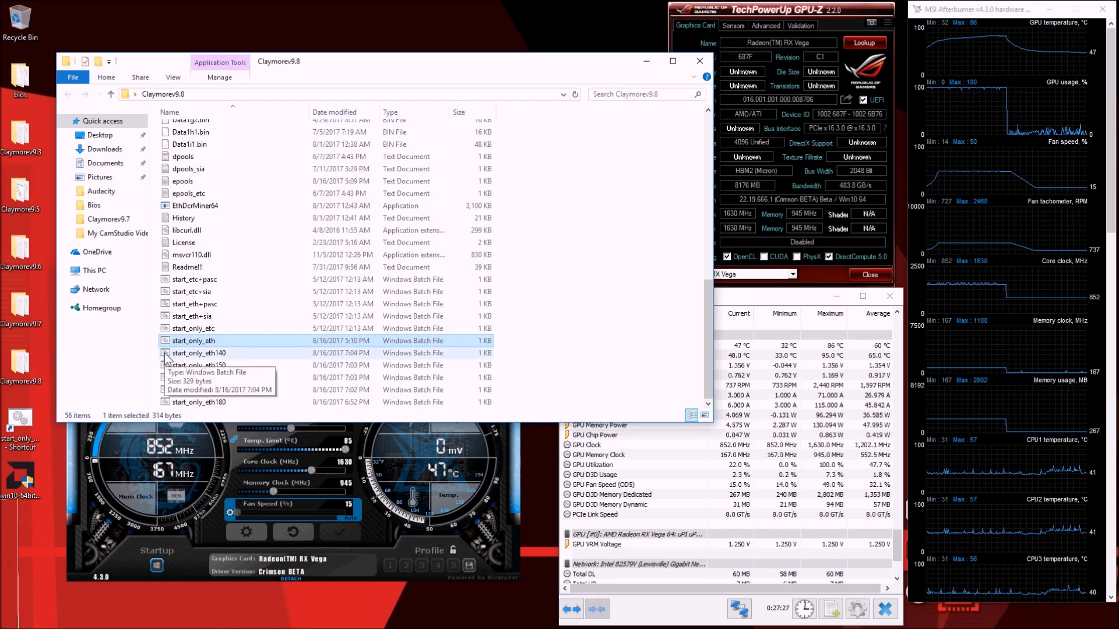
double_click(193, 353)
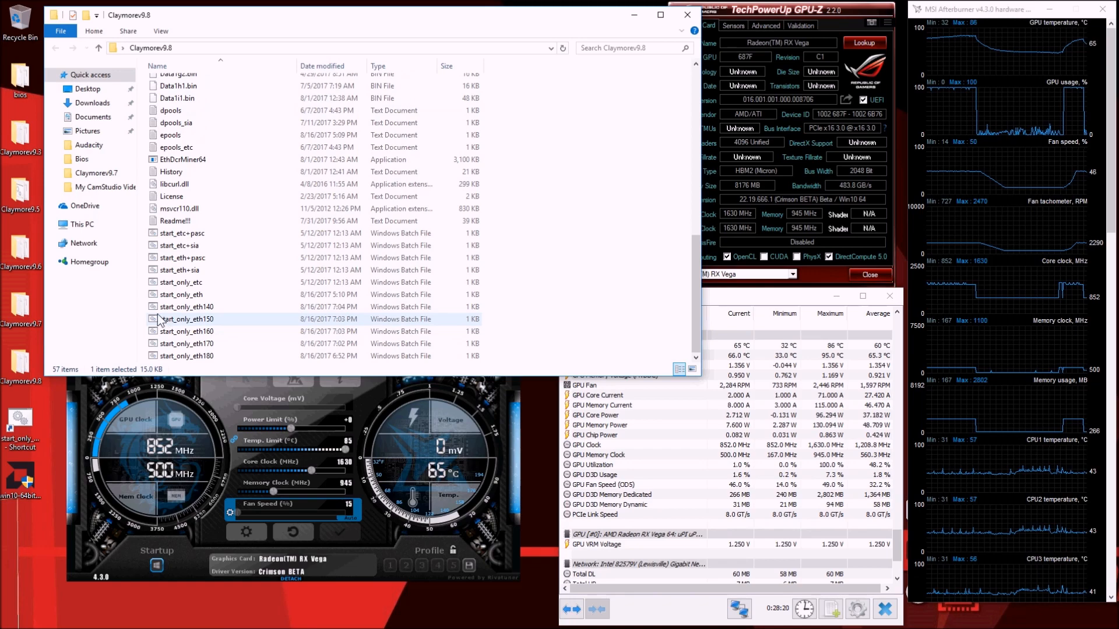
mouse_move(152, 325)
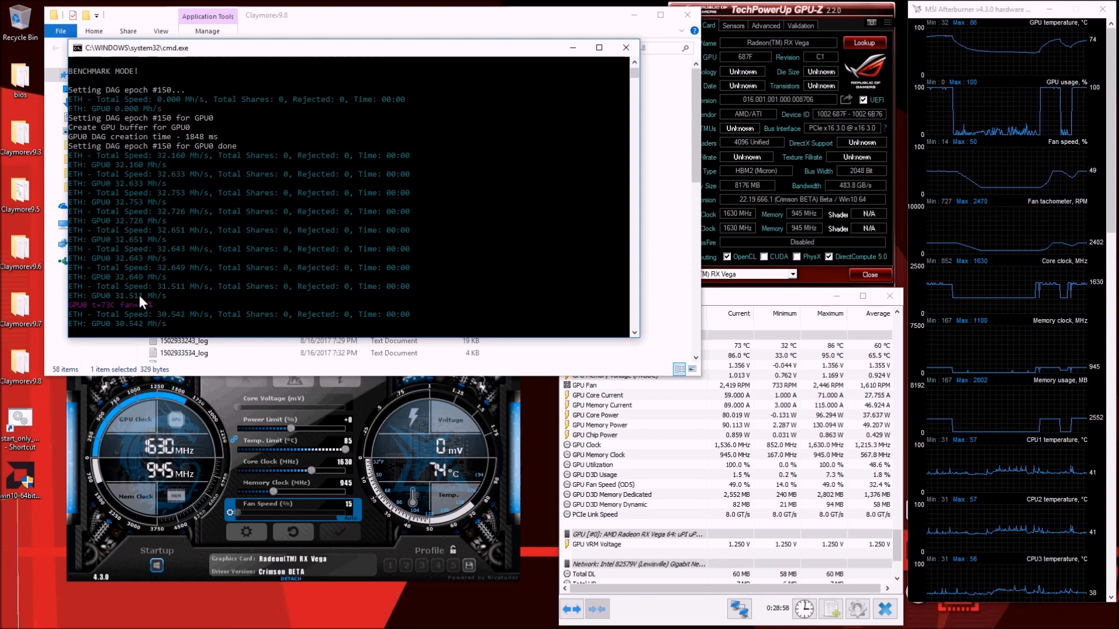
mouse_move(181, 328)
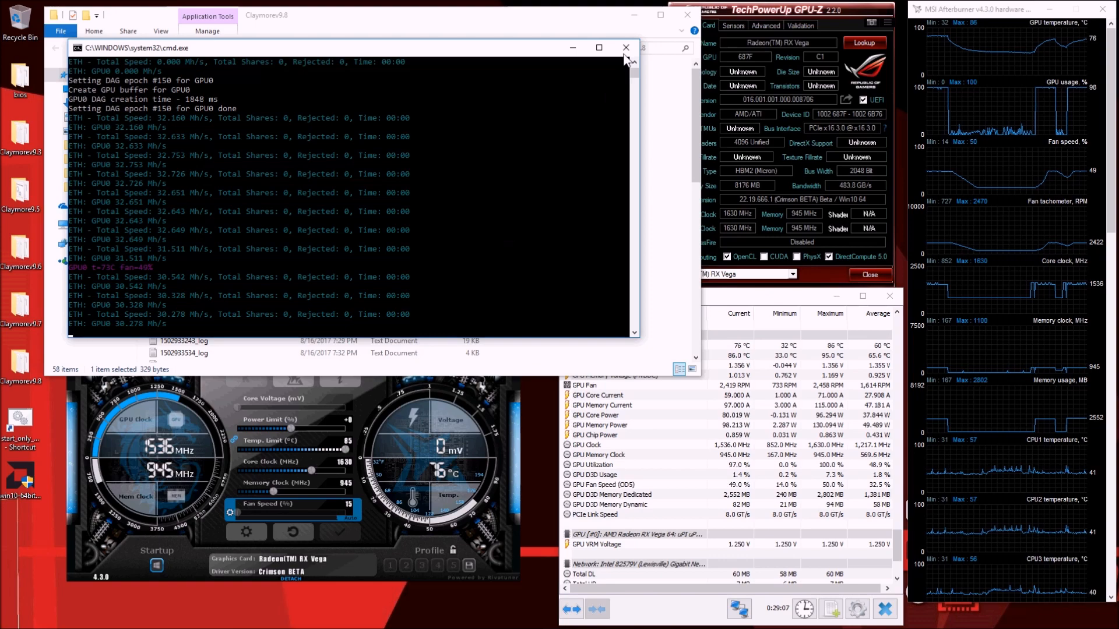
Close the finished benchmark and start the start_only_eth epoch 160 script from Claymorev9.8
click(626, 48)
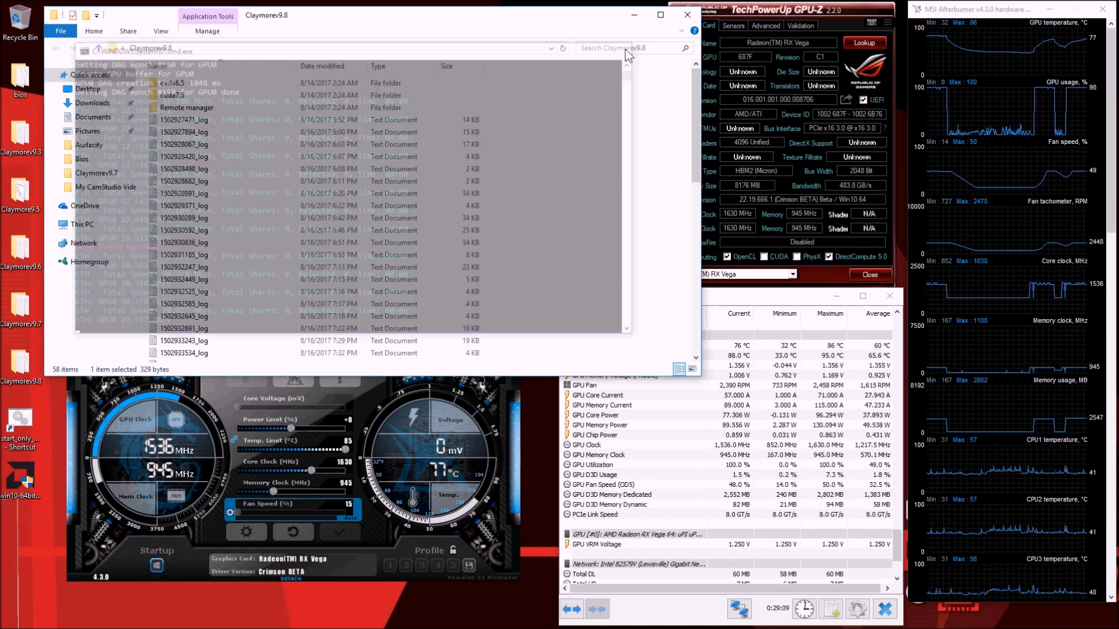
click(182, 291)
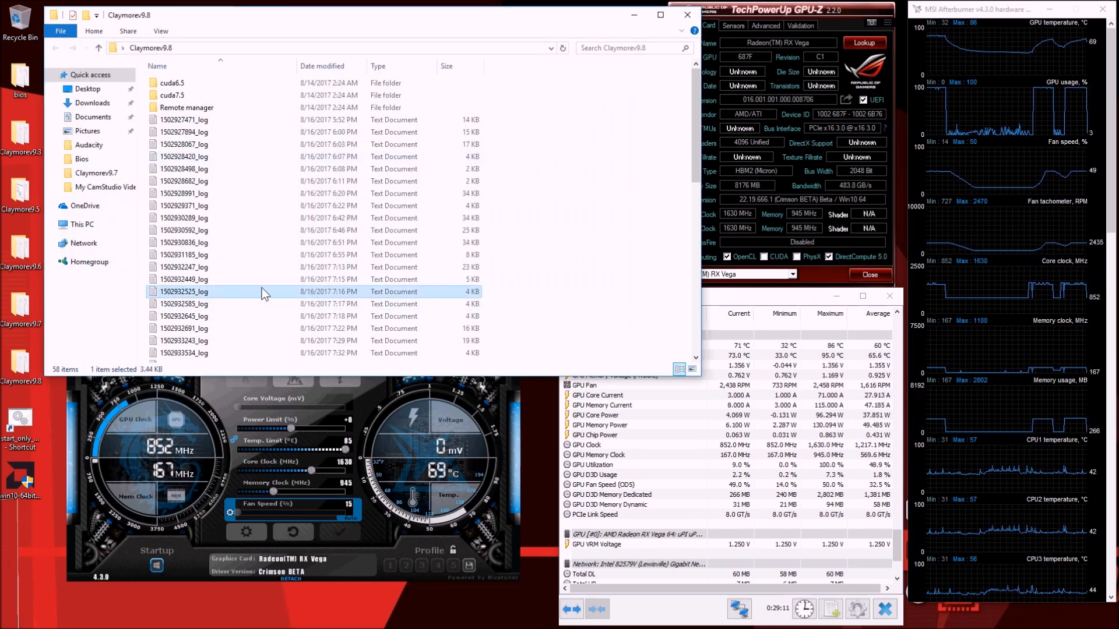
scroll(down, 3)
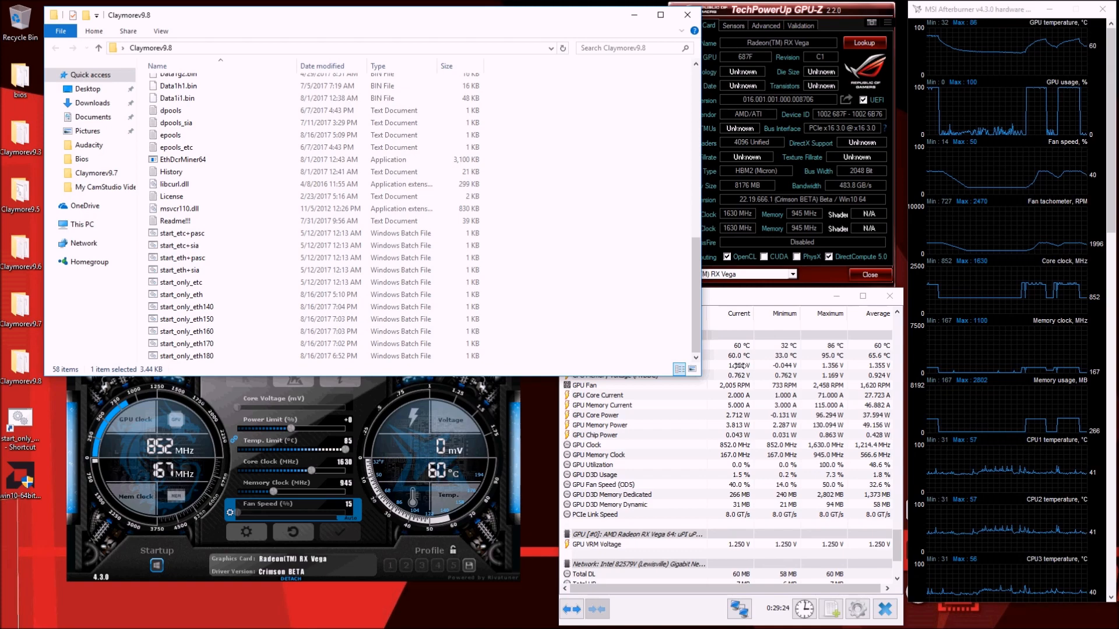
click(187, 331)
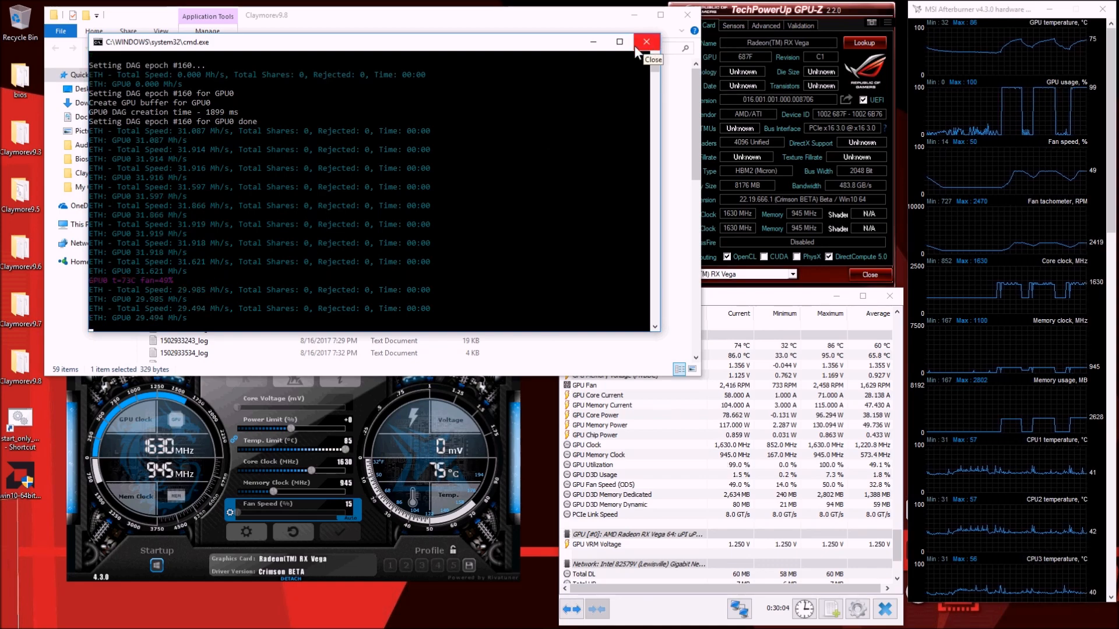
Close the epoch 160 miner window after it runs at roughly 29–32 Mh/s
click(646, 41)
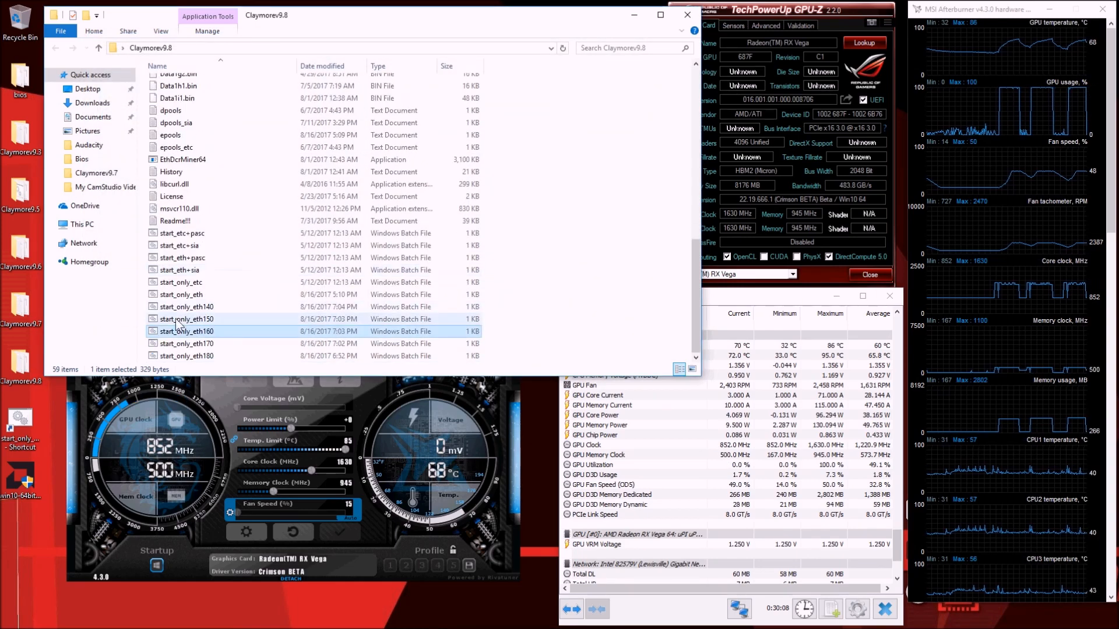
Run start_only_eth170, observe about 28.4 Mh/s, then close the miner window
click(185, 343)
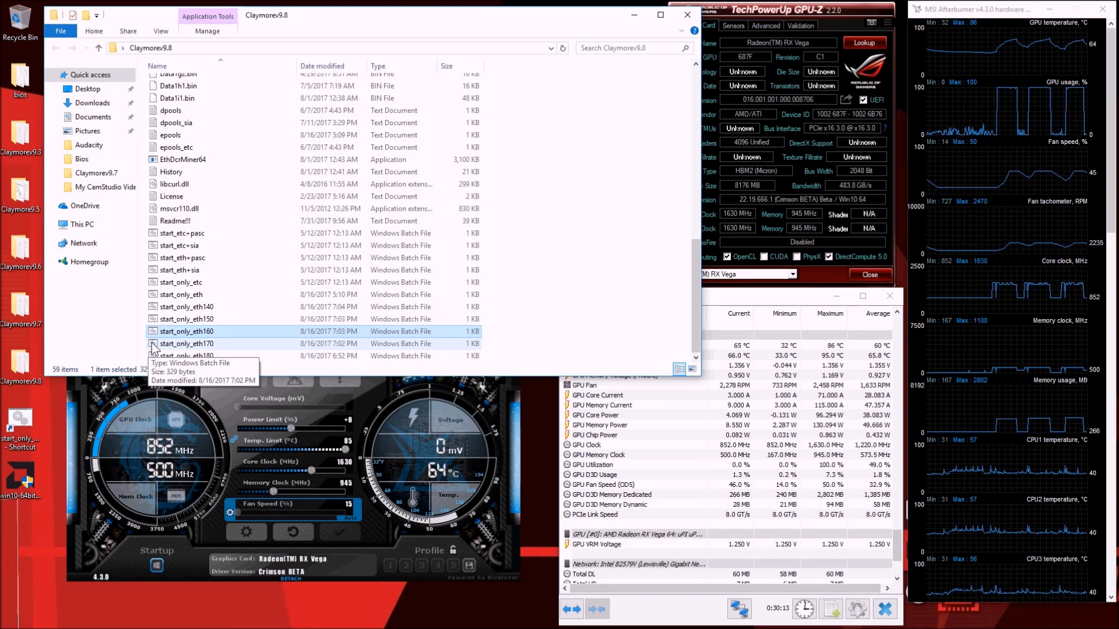
click(187, 343)
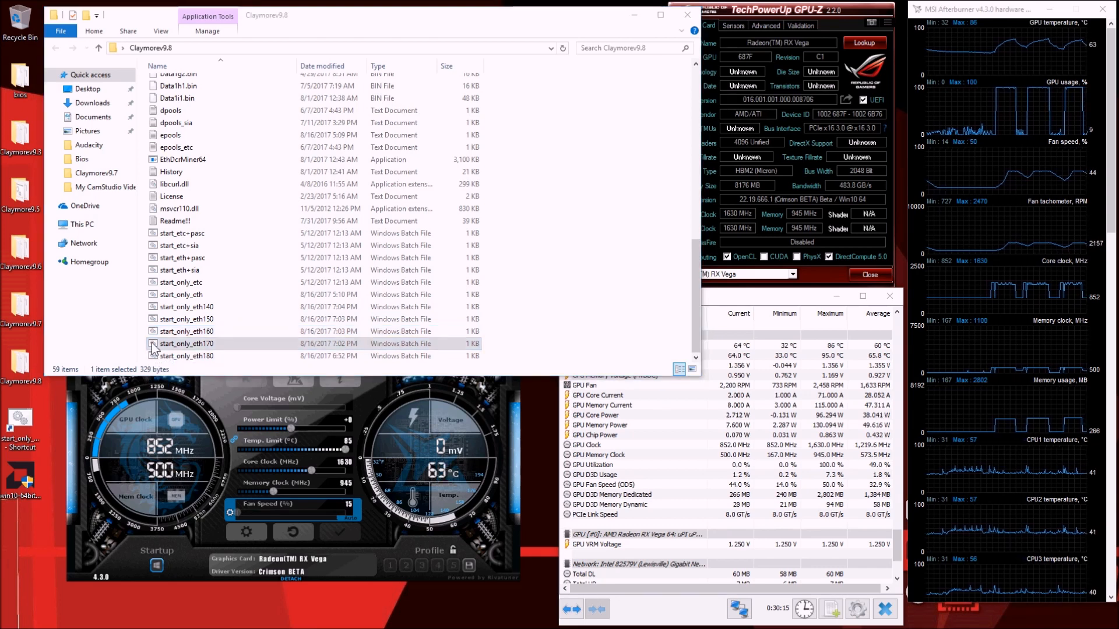
double_click(187, 344)
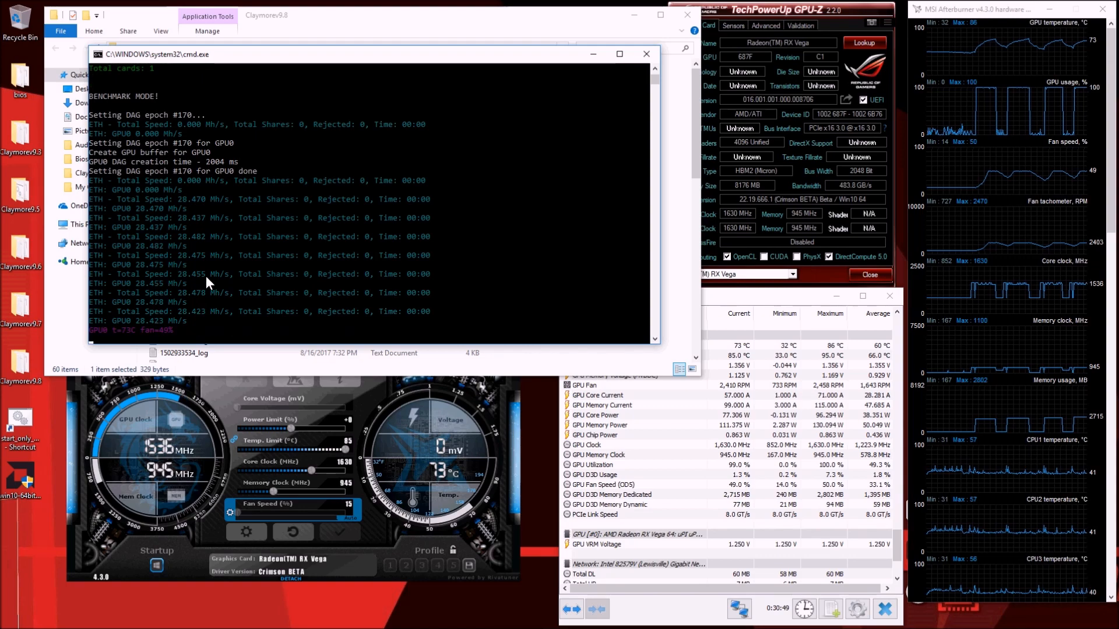
click(645, 54)
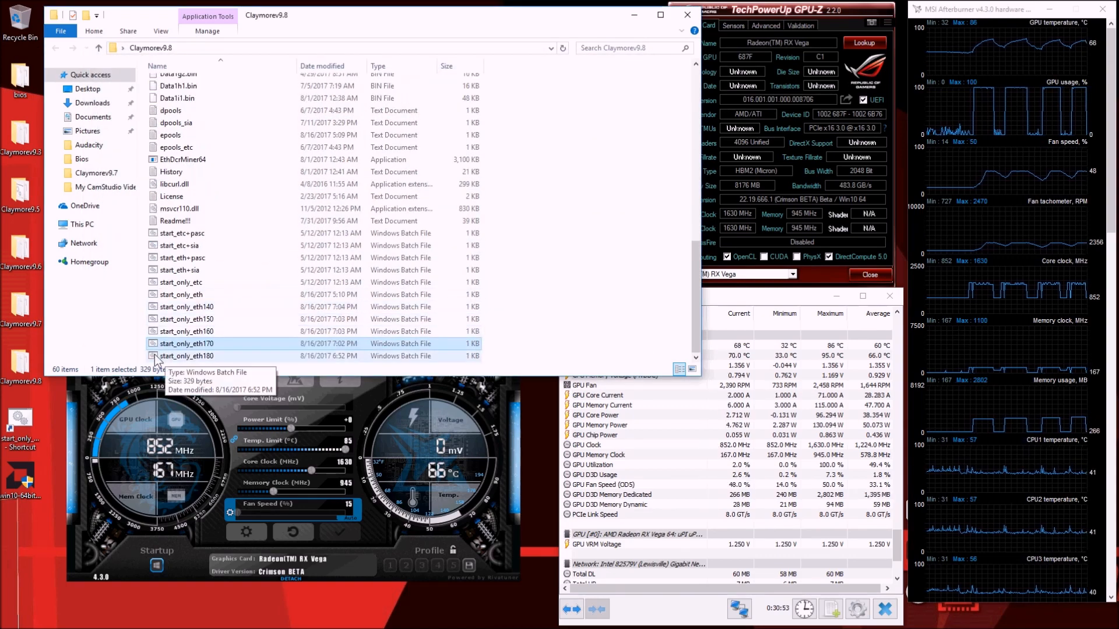
Run start_only_eth180, watch hashrate fall from 21 to 19.7 Mh/s, then close it
click(185, 356)
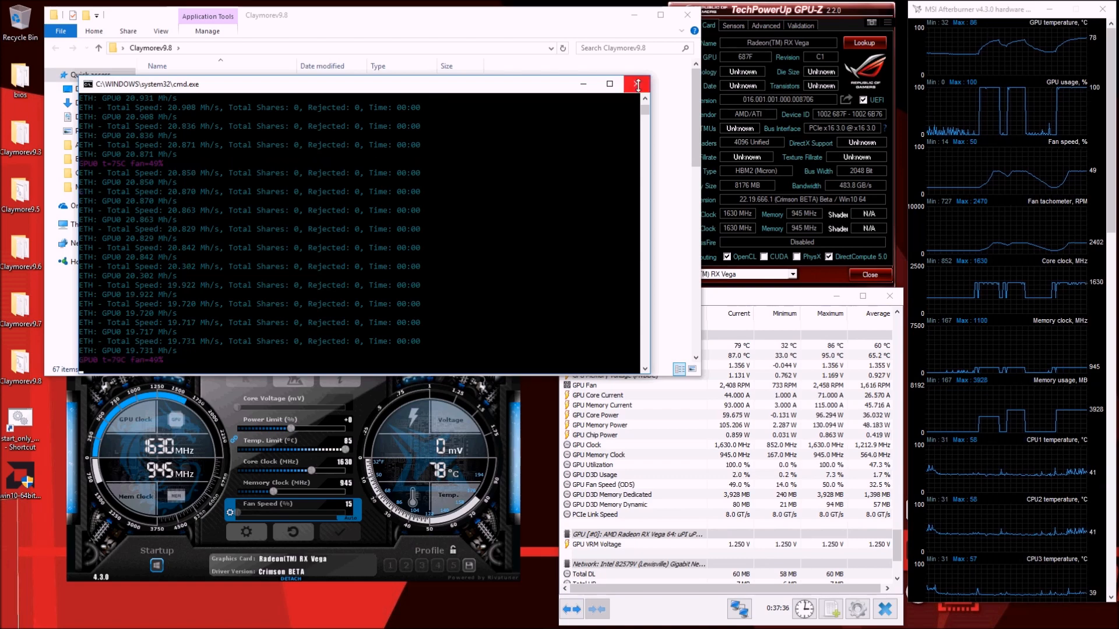
click(636, 83)
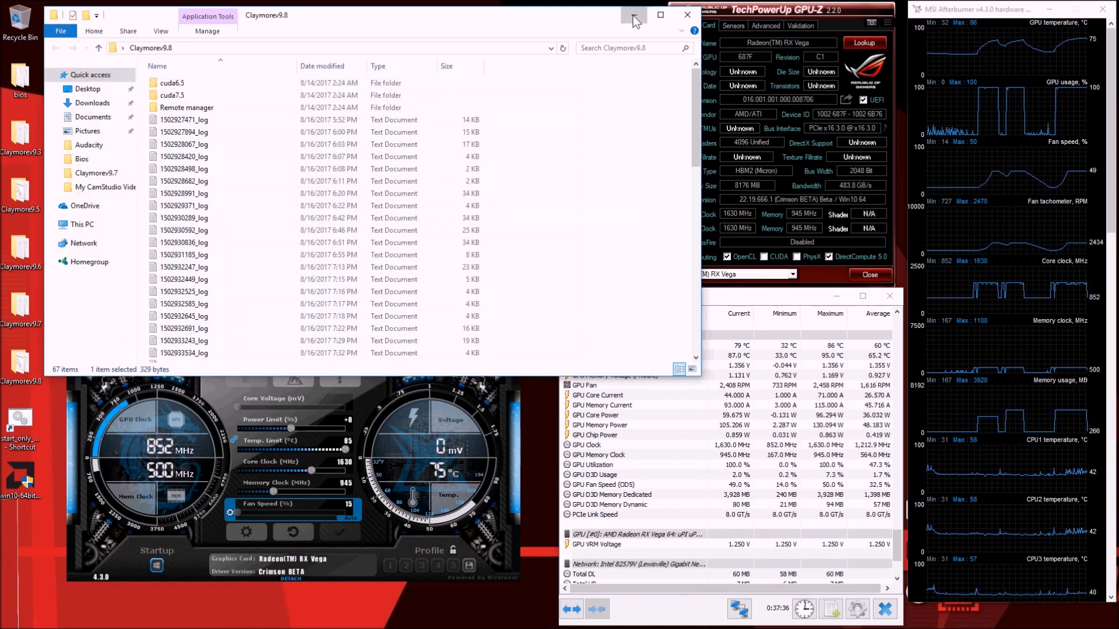